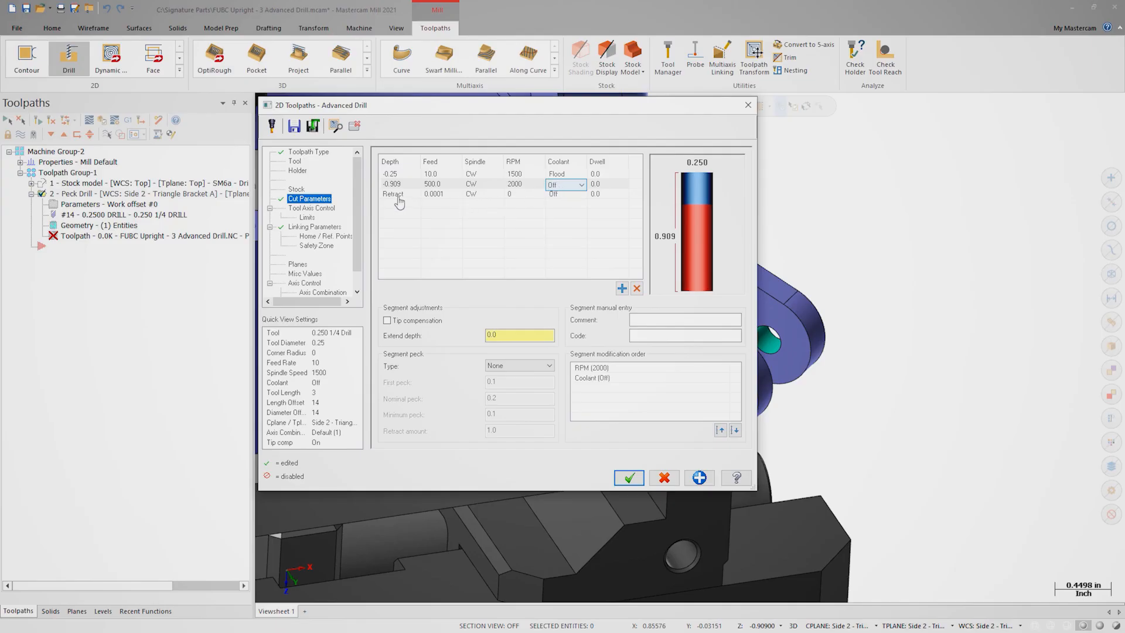
Step: Insert a -1.159 depth segment ahead of the Retract row with feed 10
{"action": "right_click", "coordinate": [393, 194]}
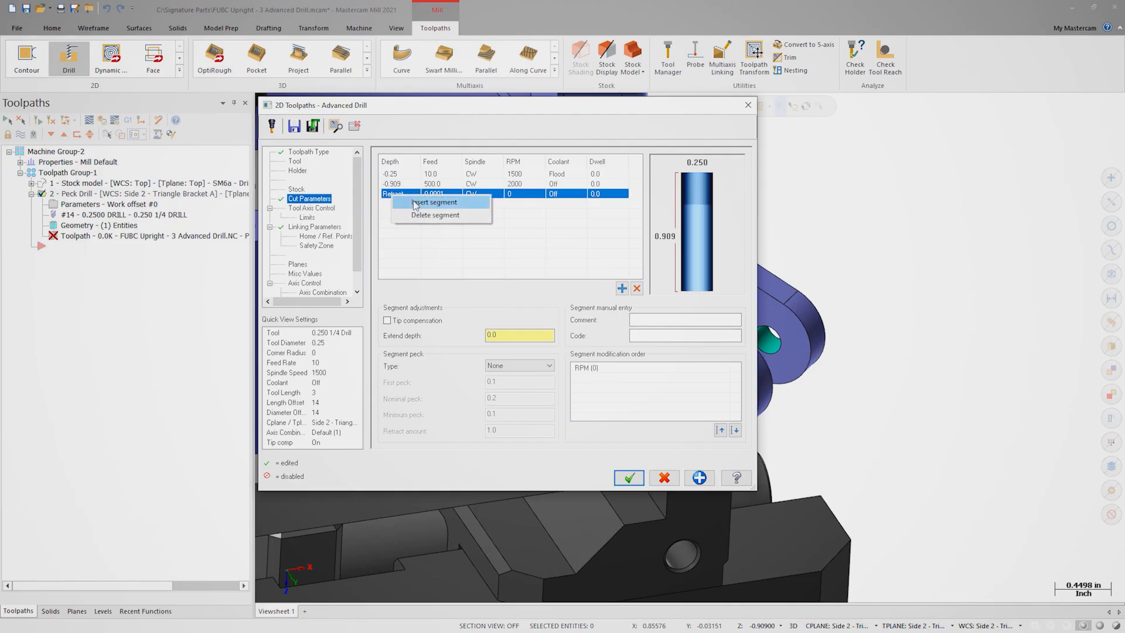
{"action": "left_click", "coordinate": [435, 202]}
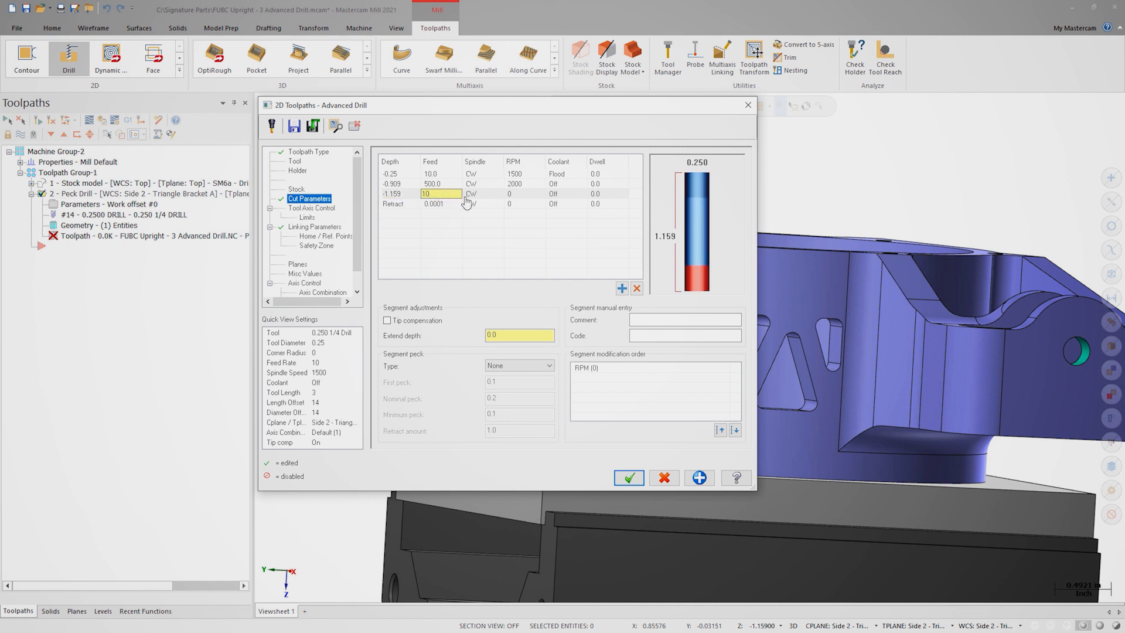
Step: Set the -1.159 segment to 1500 RPM with Flood coolant
{"action": "left_click", "coordinate": [514, 194]}
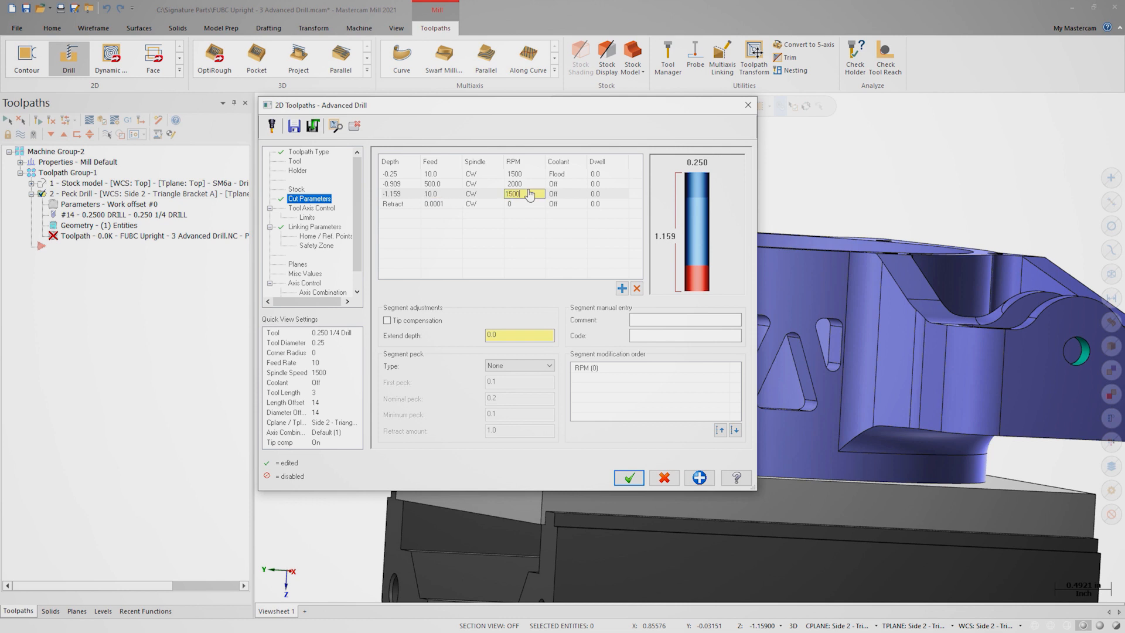
{"action": "left_click", "coordinate": [581, 194]}
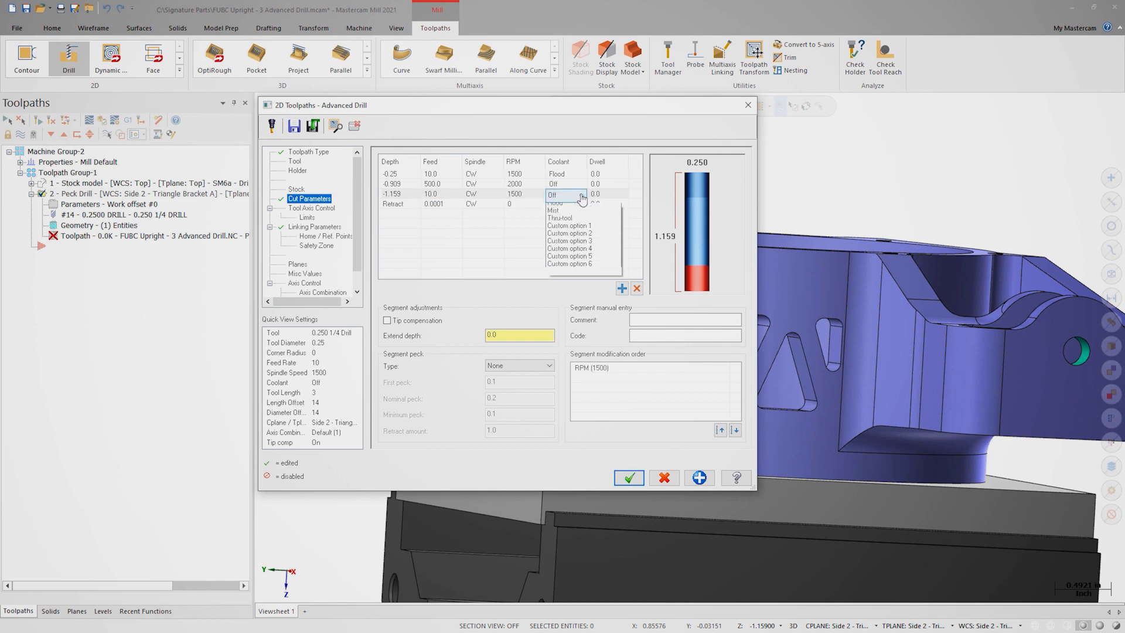
{"action": "left_click", "coordinate": [558, 202]}
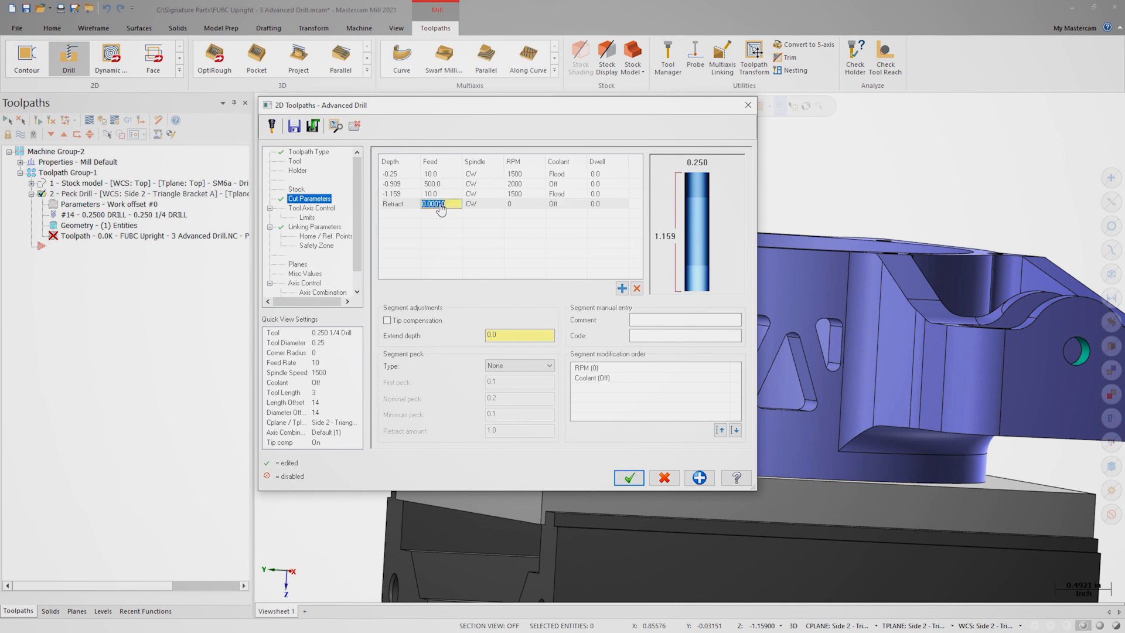
Step: Give the Retract row a feed of 500 with the spindle off
{"action": "type", "text": "500"}
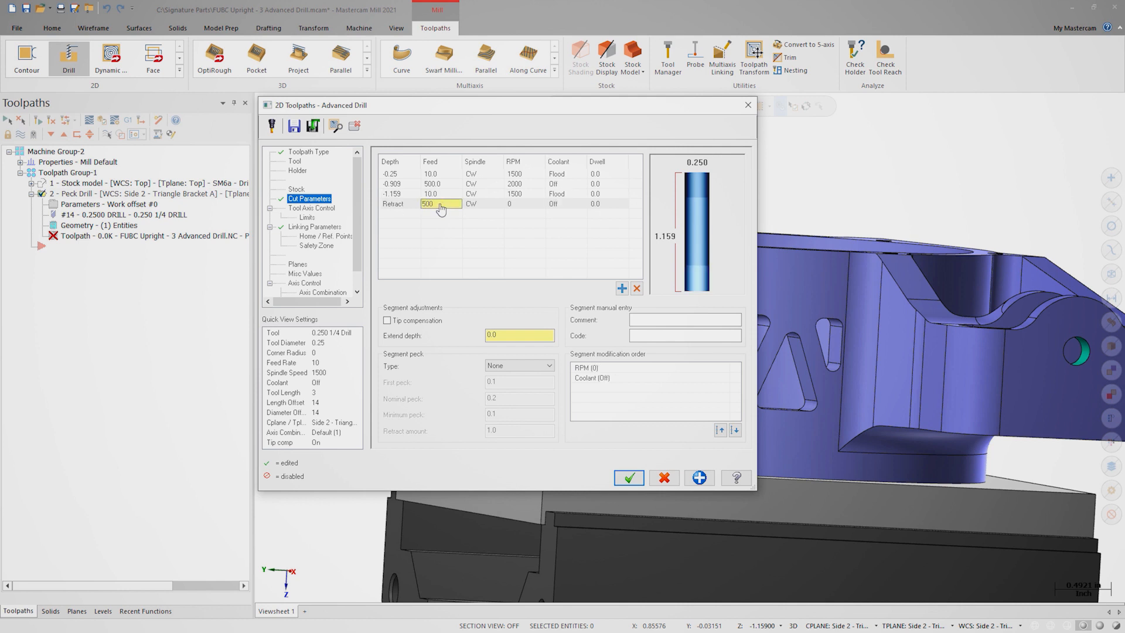
{"action": "left_click", "coordinate": [479, 205]}
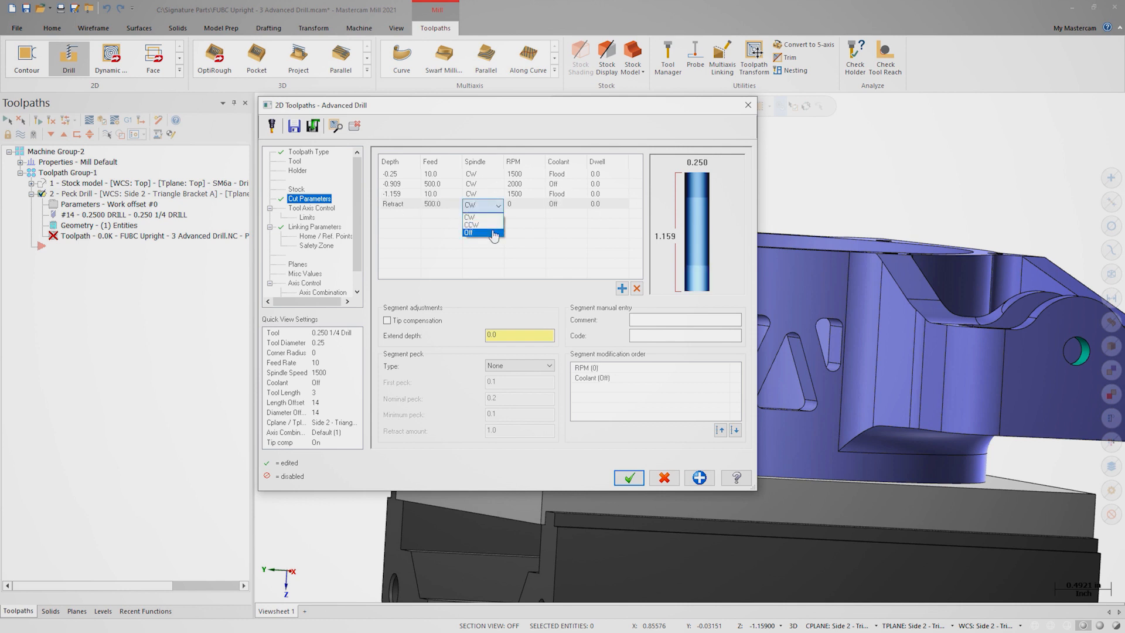
{"action": "left_click", "coordinate": [470, 233]}
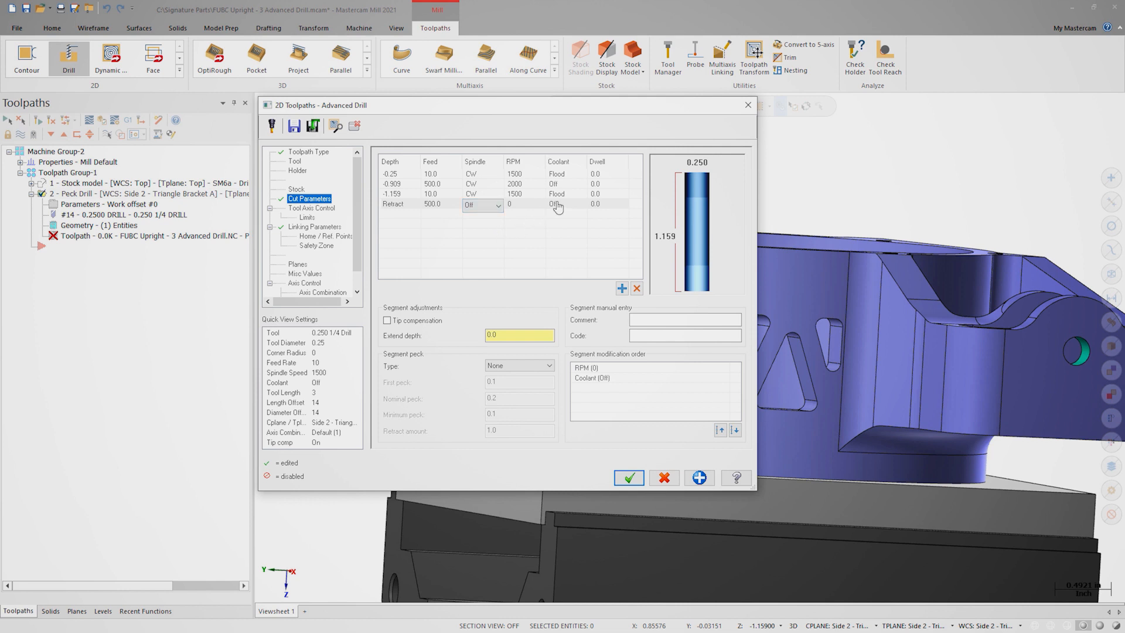
{"action": "left_click", "coordinate": [565, 204]}
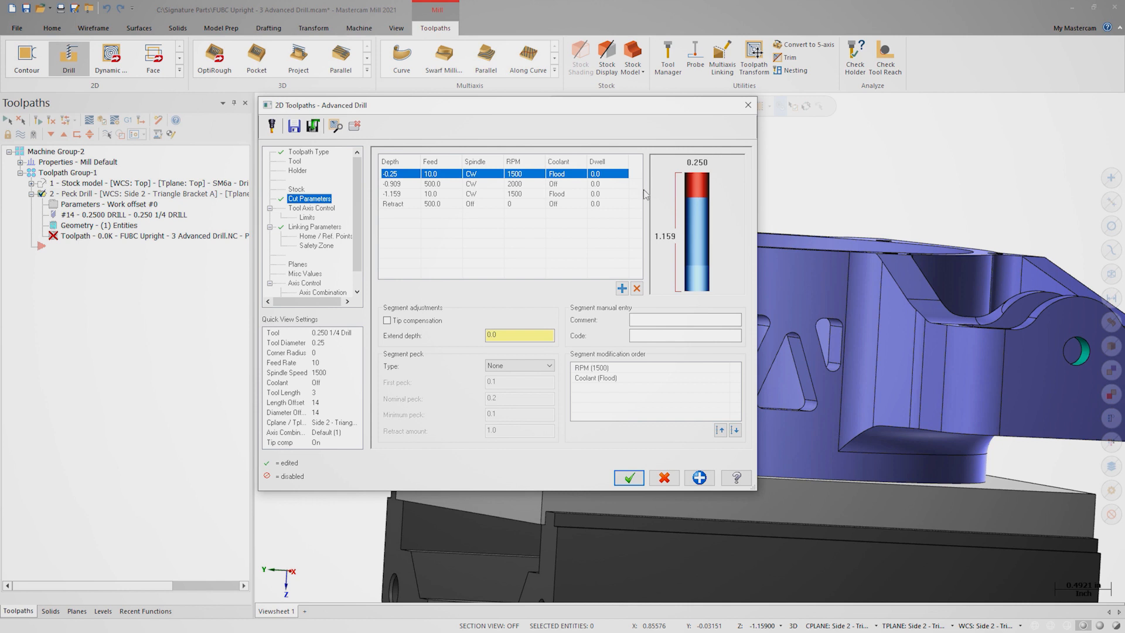
Step: Enable tip compensation on the -0.25 segment with full-segment pecks of 0.05
{"action": "left_click", "coordinate": [387, 320]}
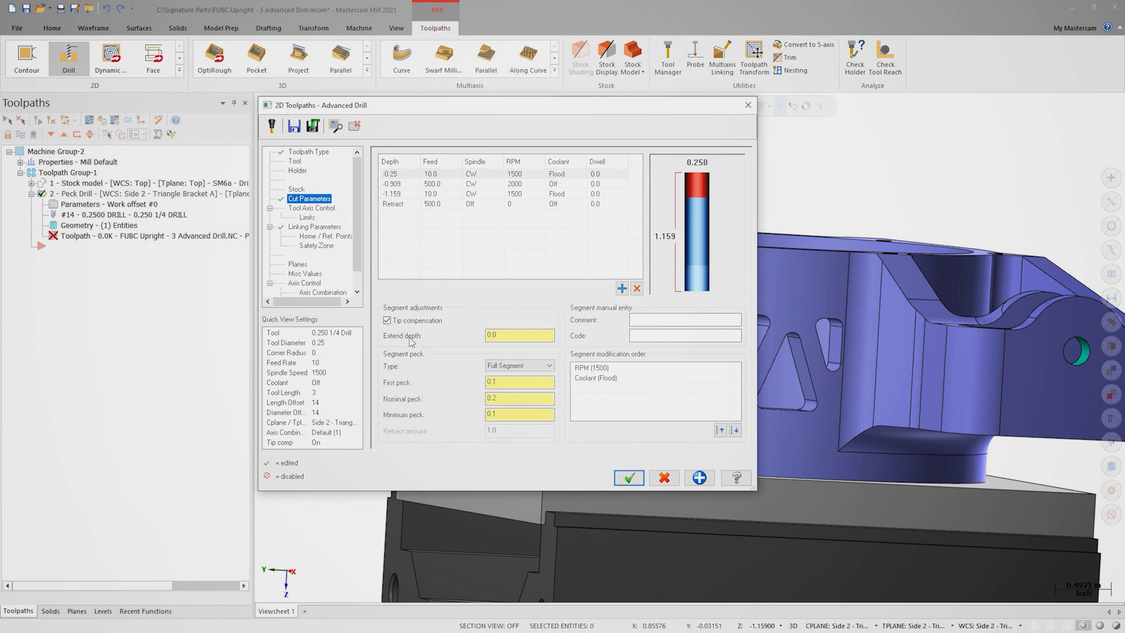
{"action": "mouse_move", "coordinate": [453, 365]}
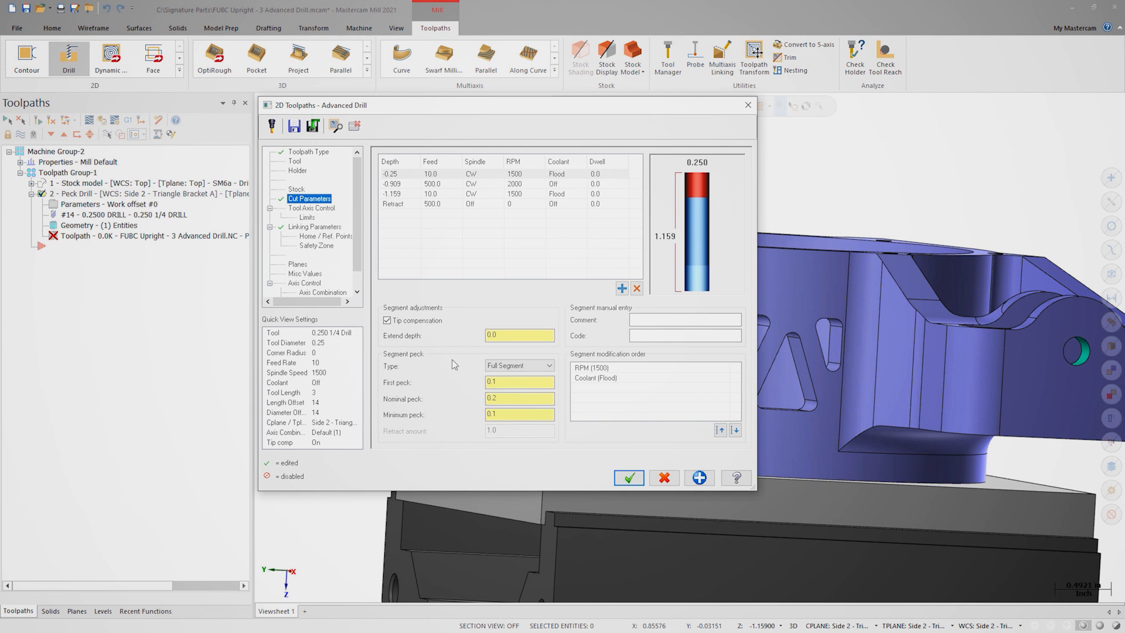
{"action": "left_click", "coordinate": [518, 381]}
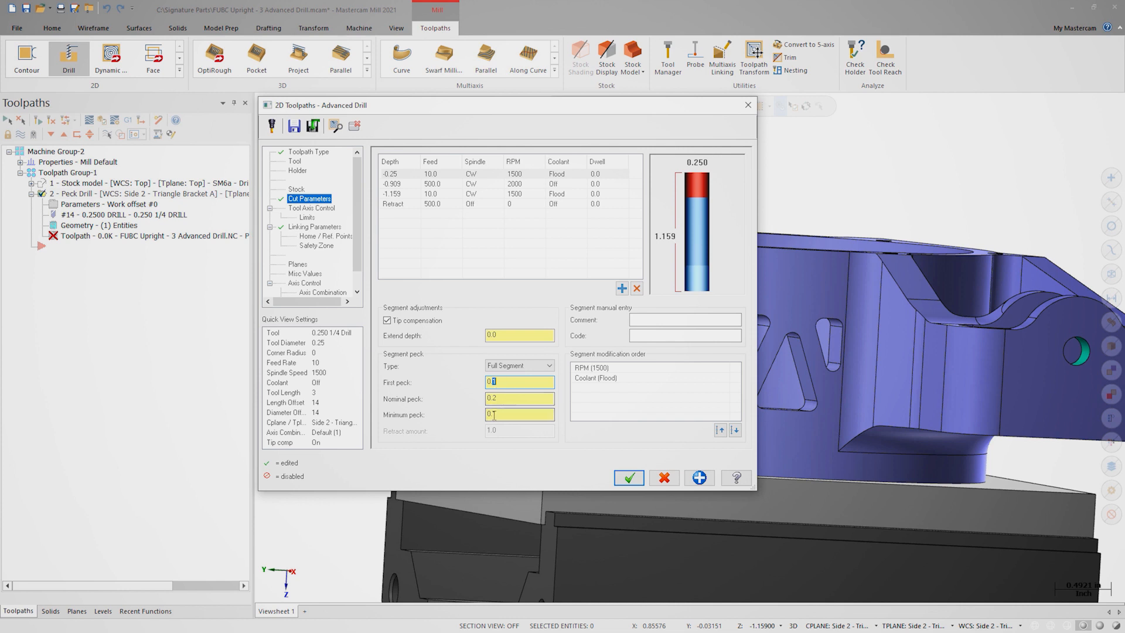
{"action": "type", "text": "0.05"}
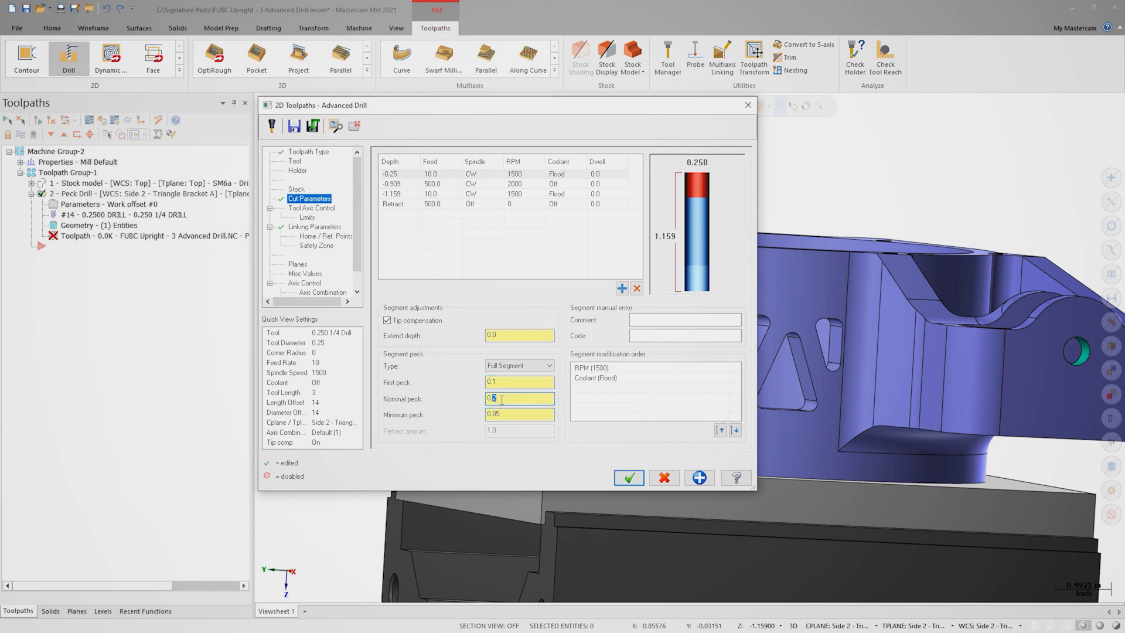
{"action": "type", "text": "0.05"}
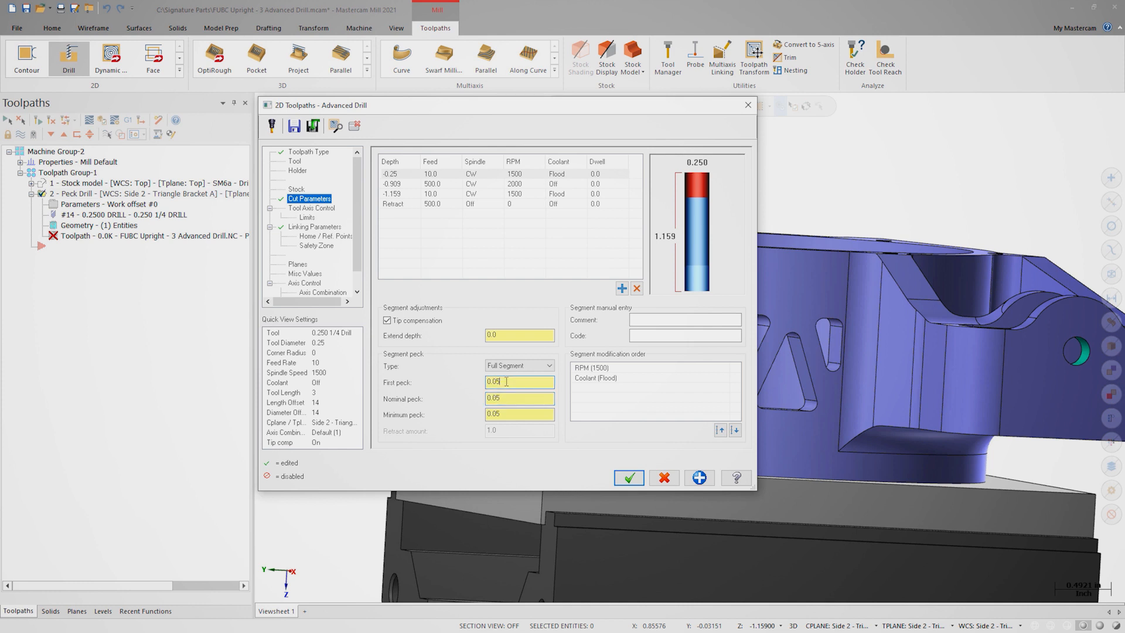
Step: Comment the first segment 'Material Segment 1'
{"action": "left_click", "coordinate": [683, 320]}
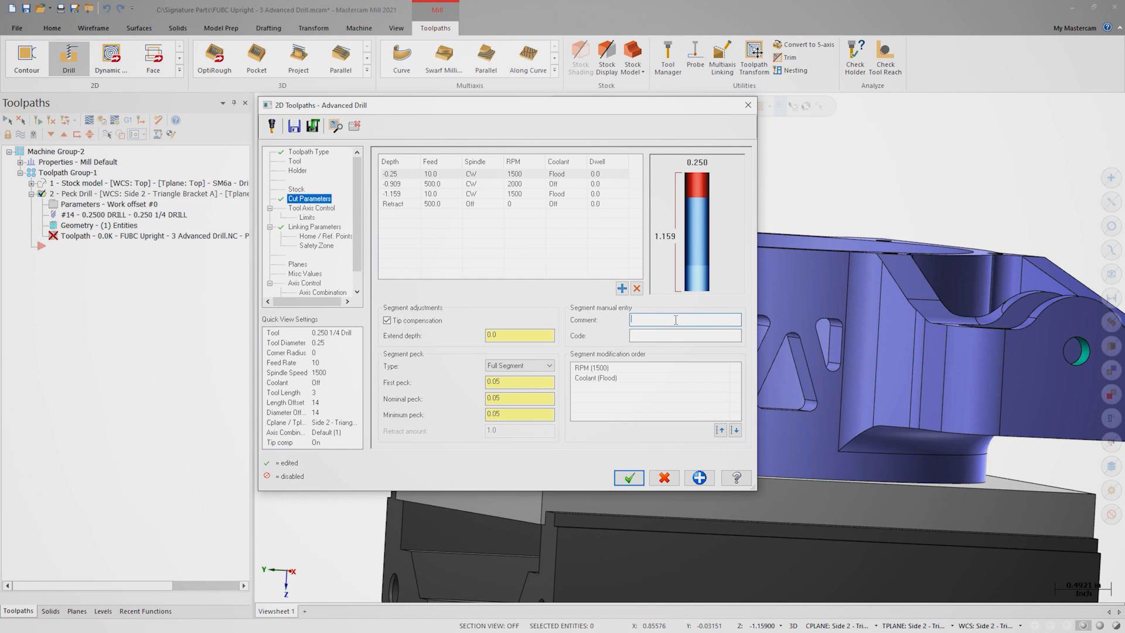
{"action": "type", "text": "Material Segment 1"}
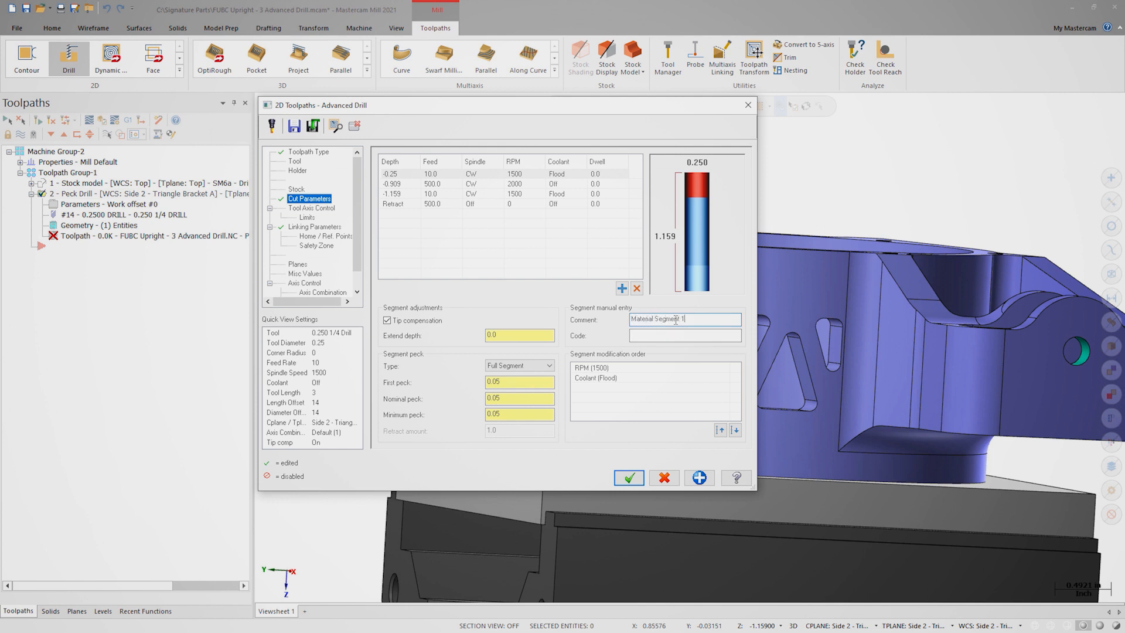
{"action": "triple_click", "coordinate": [683, 319]}
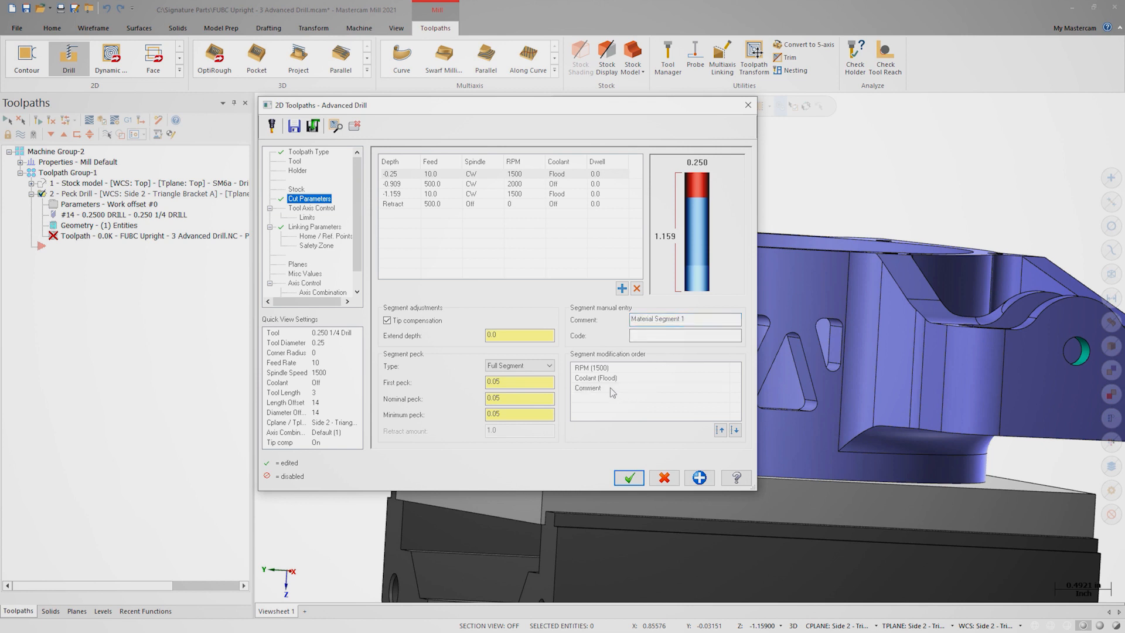
{"action": "left_click", "coordinate": [594, 388]}
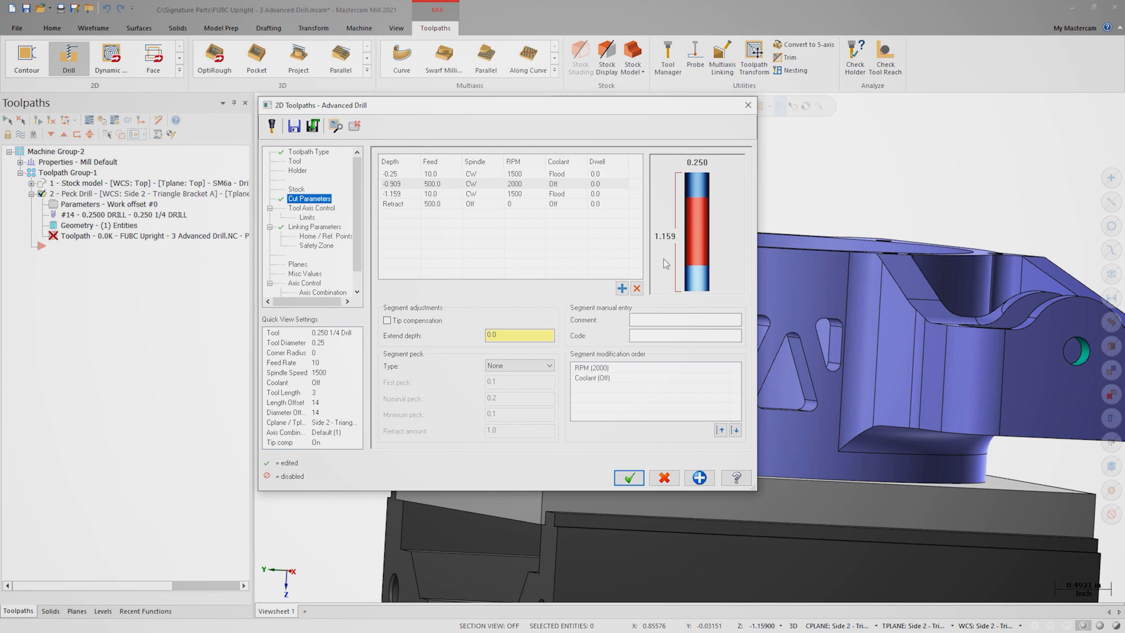
{"action": "mouse_move", "coordinate": [493, 360]}
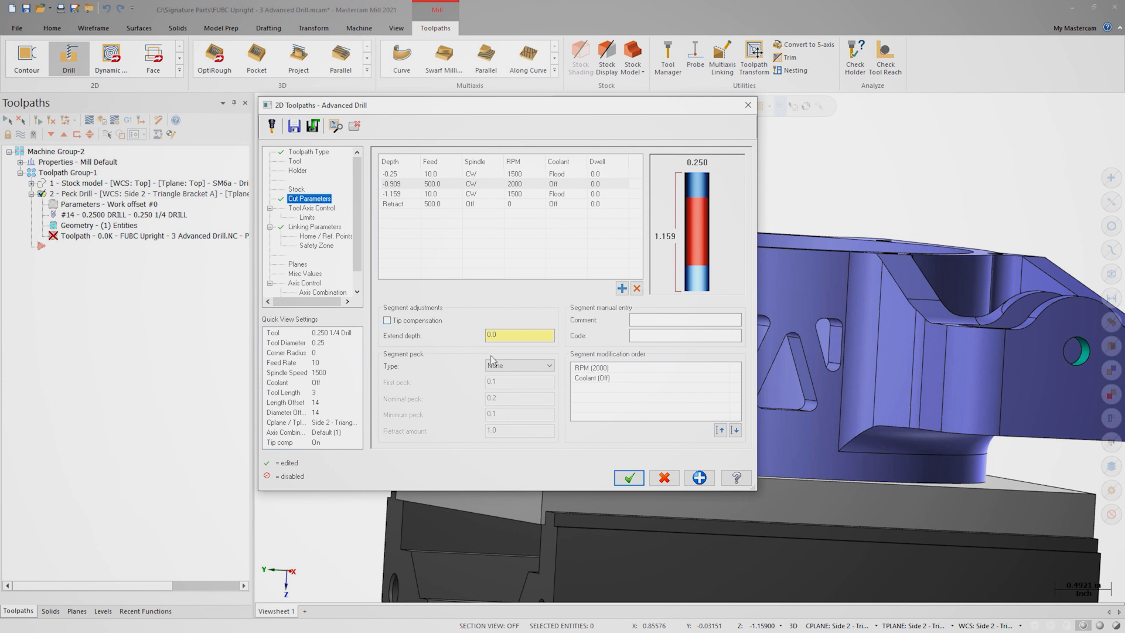
Step: Give the -0.909 segment 2000 RPM, coolant Off and the comment 'Air Segment'
{"action": "left_click", "coordinate": [684, 320]}
{"action": "type", "text": "Air Segment"}
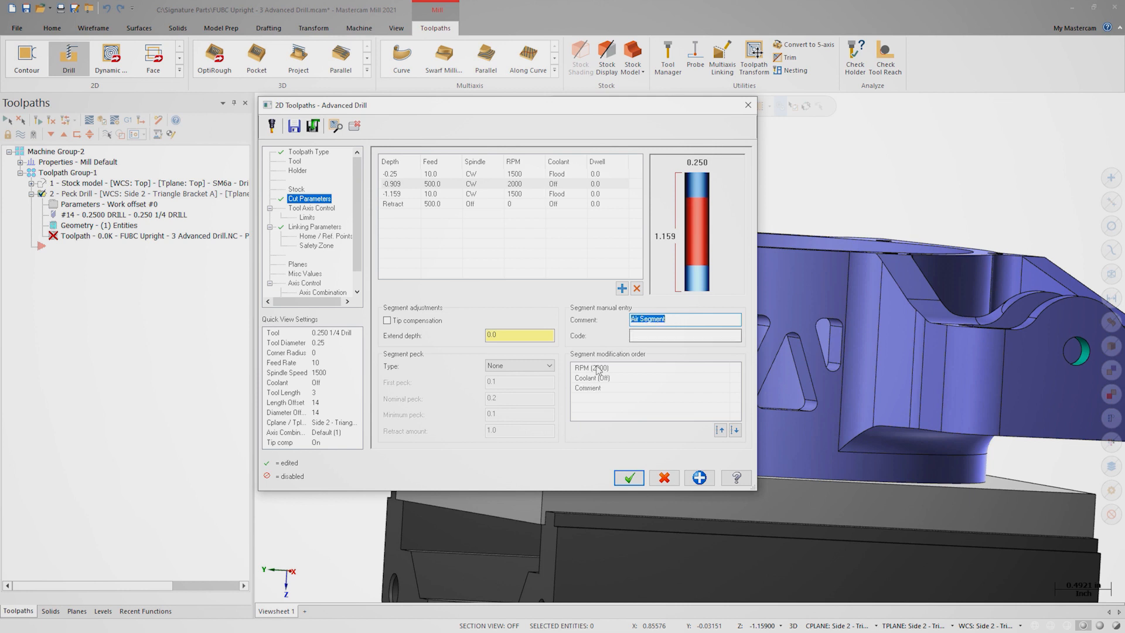
{"action": "left_click", "coordinate": [720, 430]}
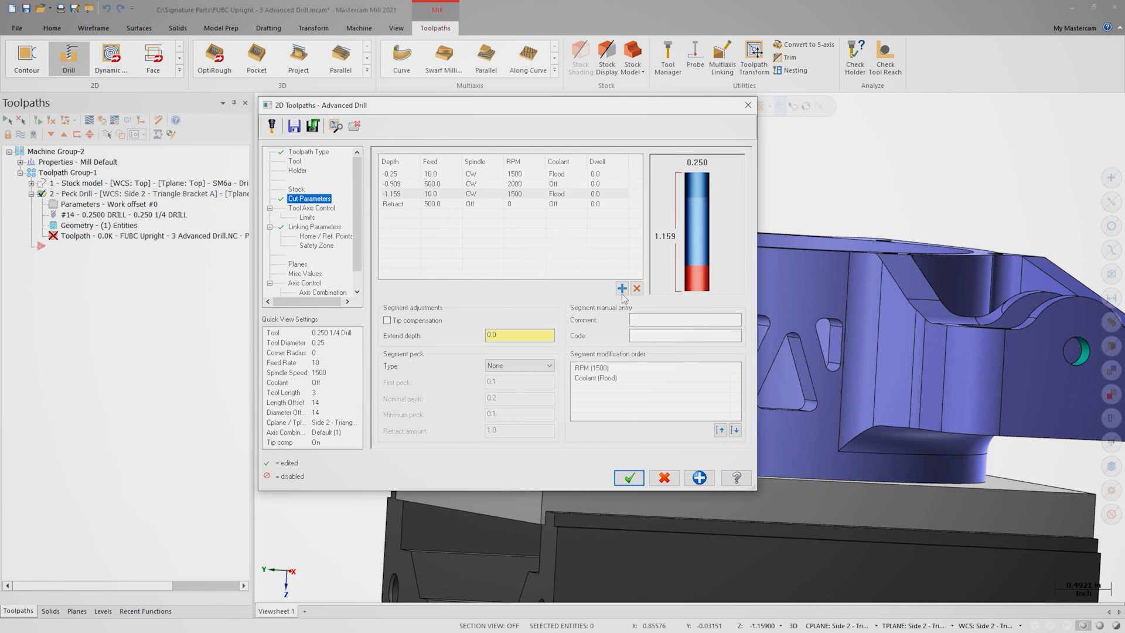
Step: Give -1.159 tip compensation, 0.05 extend, 0.05 full-segment pecks, and 'Material Segment 2' comment output first
{"action": "left_click", "coordinate": [388, 320]}
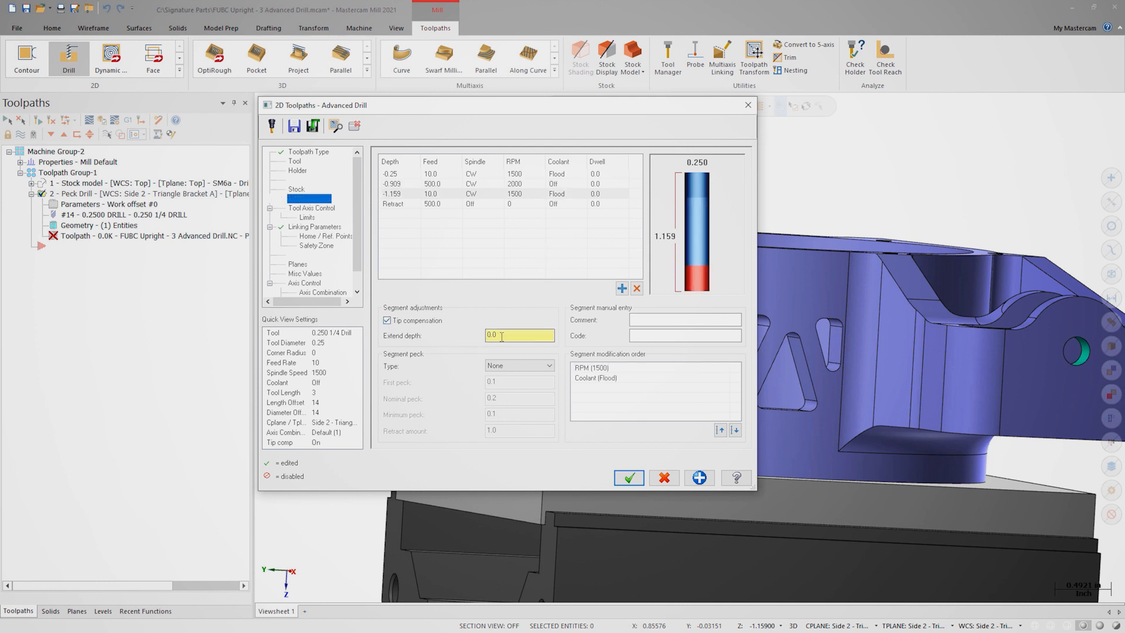
{"action": "type", "text": "0.05"}
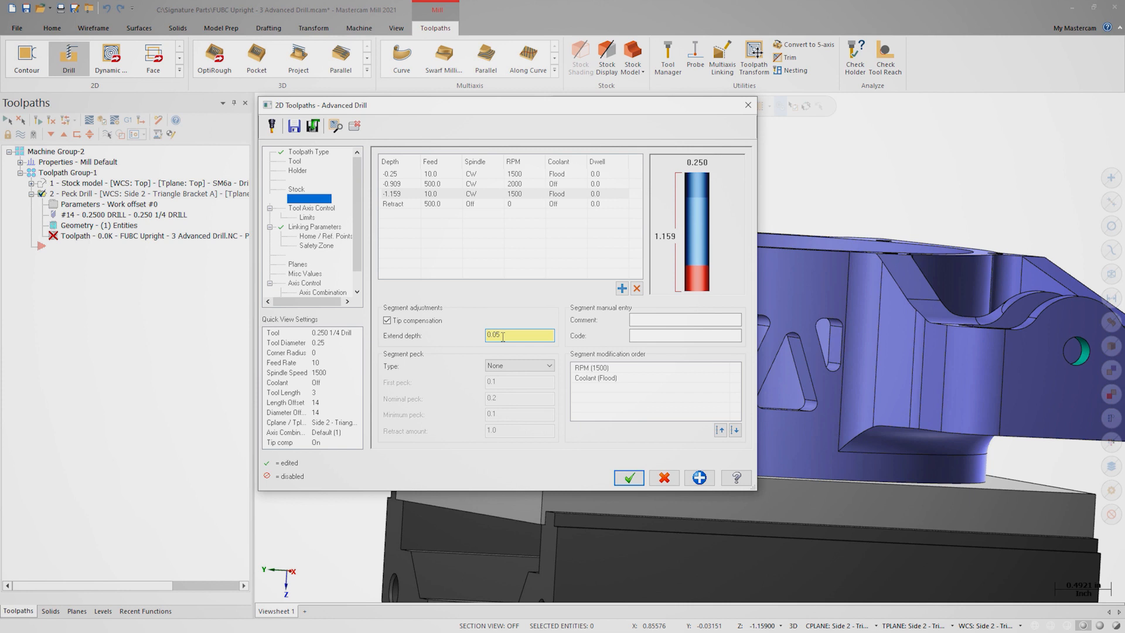
{"action": "left_click", "coordinate": [546, 365]}
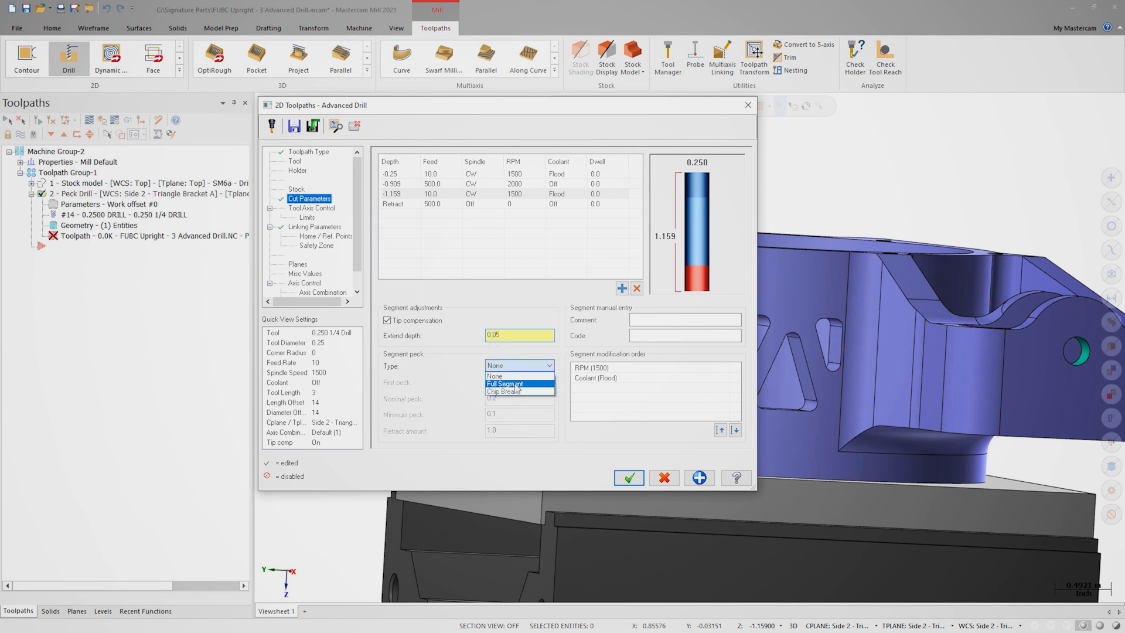
{"action": "left_click", "coordinate": [505, 383]}
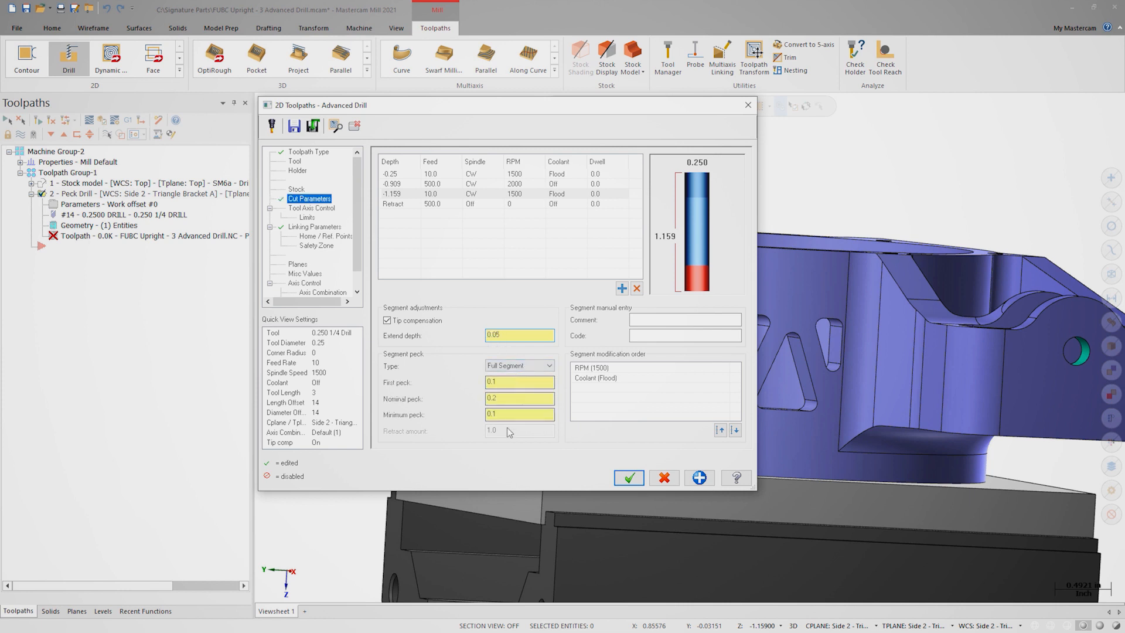
{"action": "left_click", "coordinate": [520, 414]}
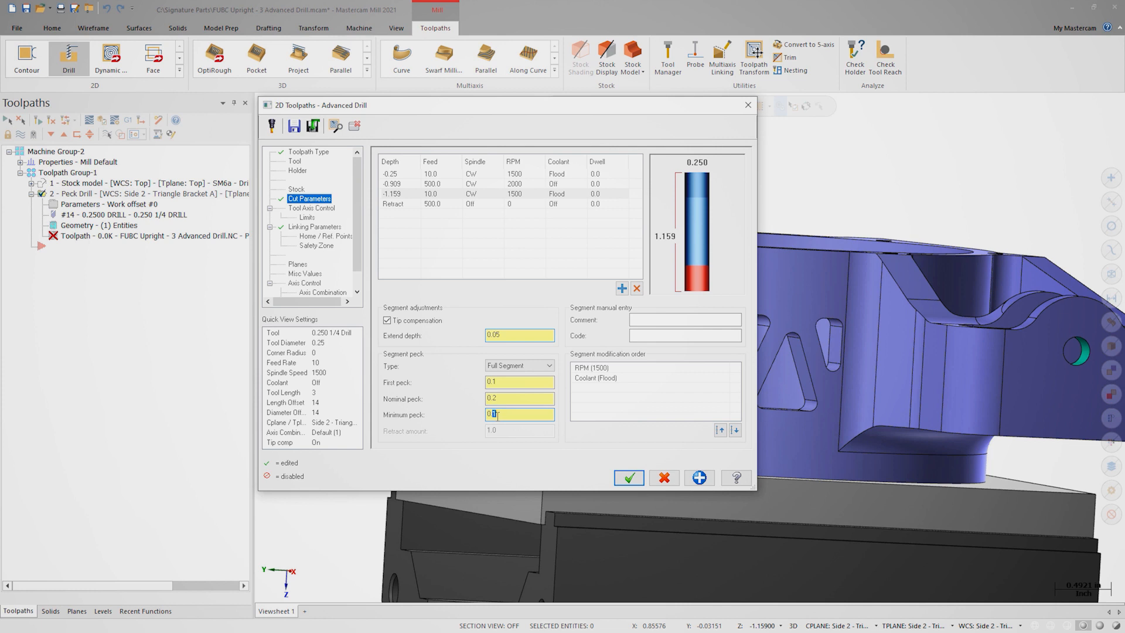
{"action": "type", "text": "0.05"}
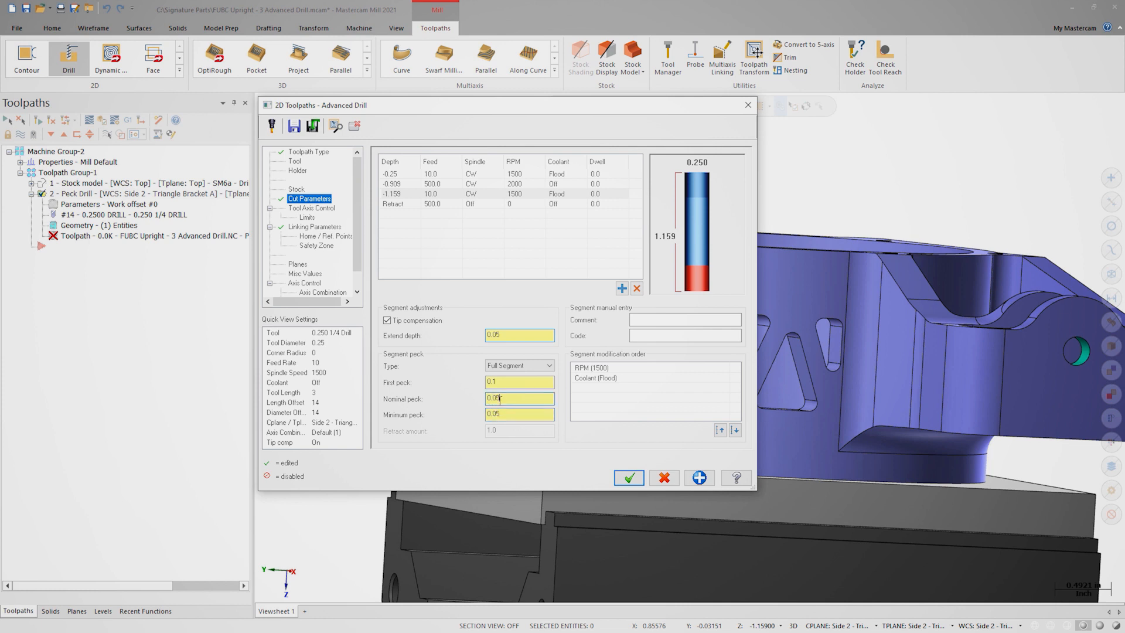
{"action": "left_click", "coordinate": [518, 381]}
{"action": "type", "text": "0.05"}
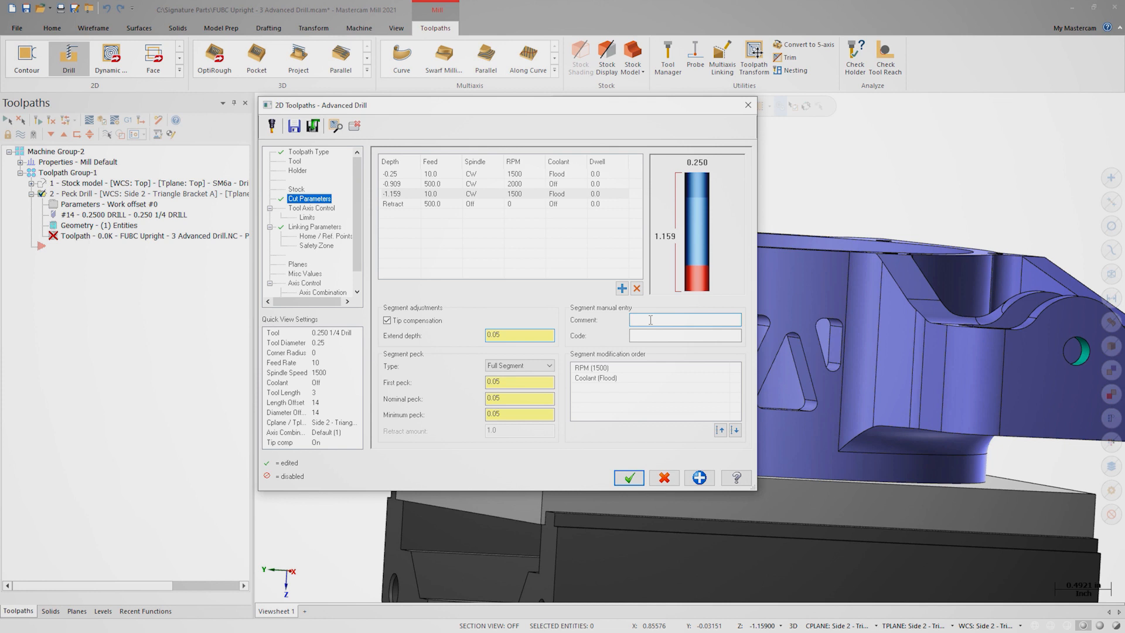
{"action": "type", "text": "Material Segment 2"}
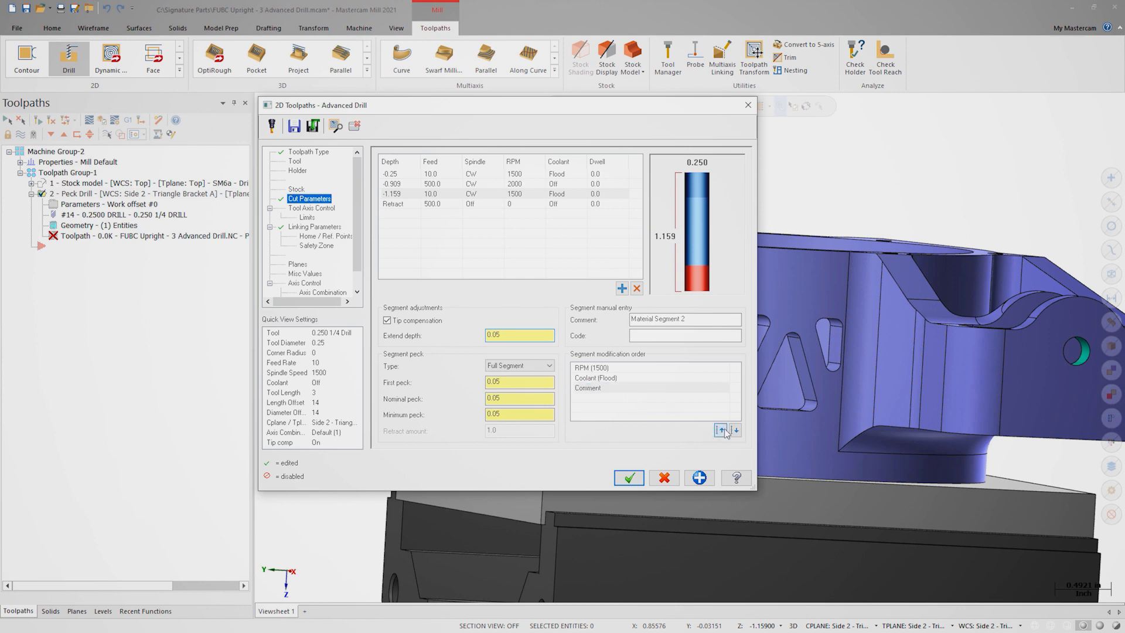
{"action": "left_click", "coordinate": [628, 478]}
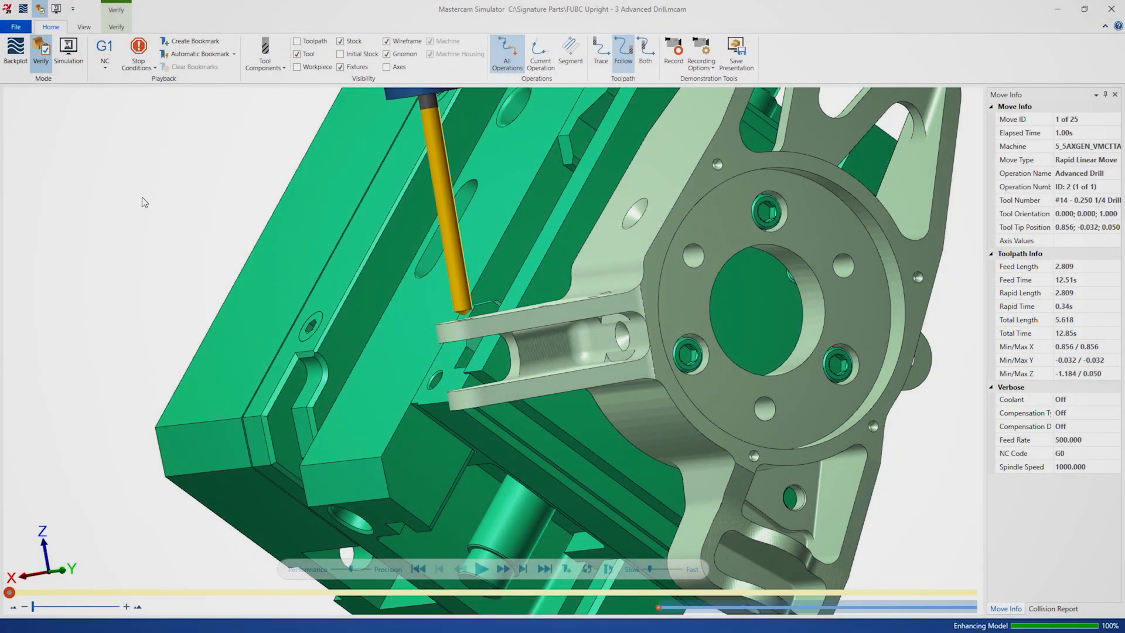
Step: Run the Advanced Drill playback in Simulator until all 25 moves finish
{"action": "left_click", "coordinate": [482, 569]}
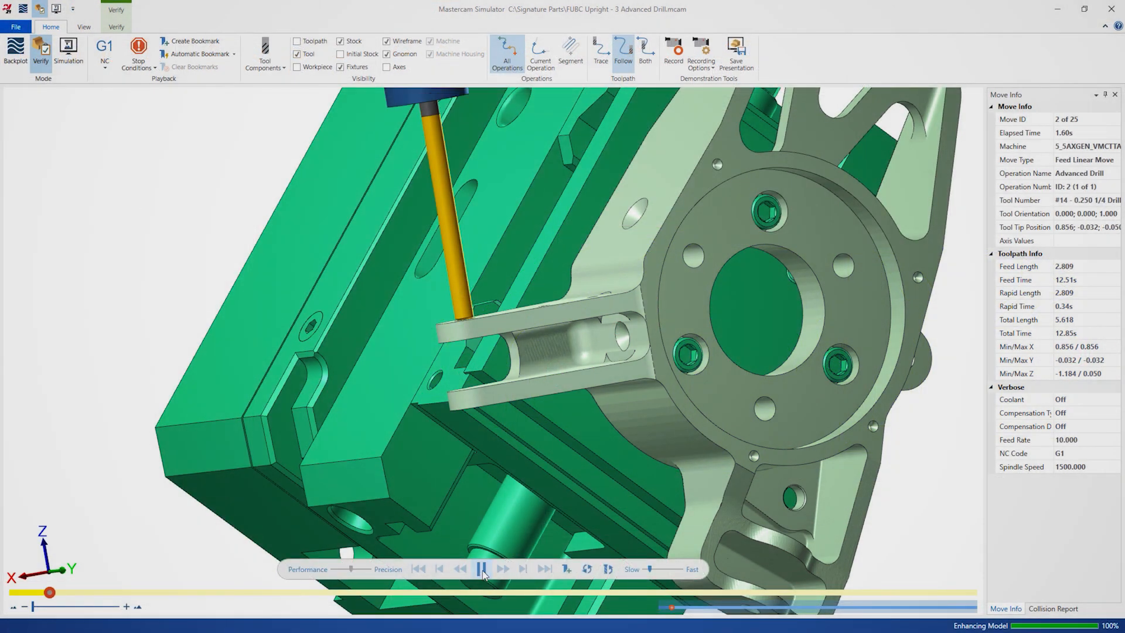
{"action": "left_click", "coordinate": [482, 569]}
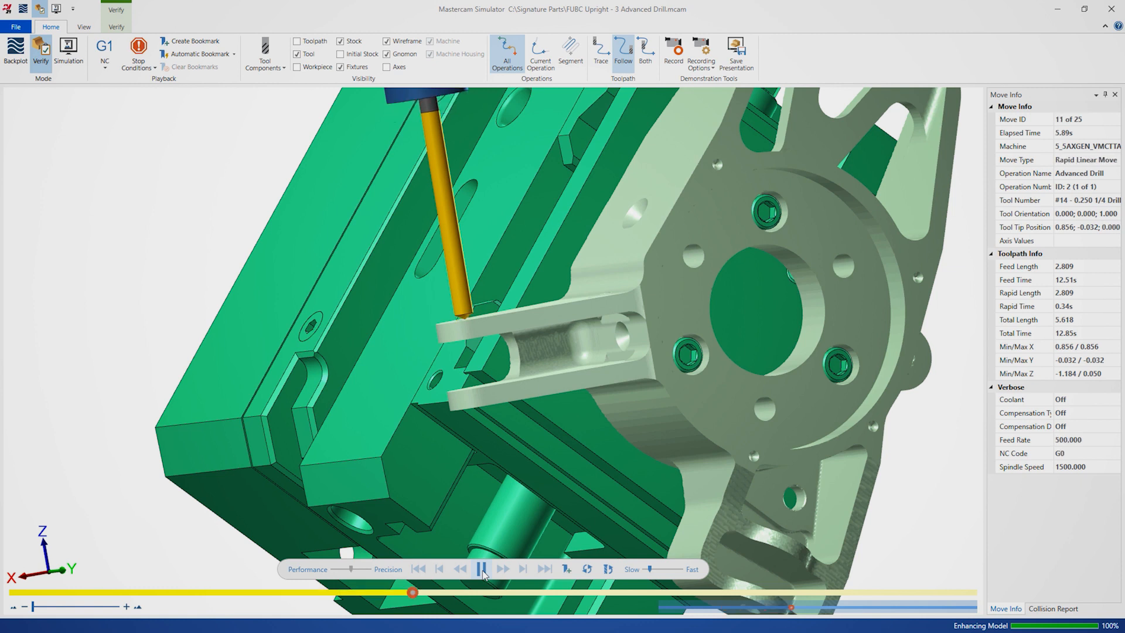
{"action": "left_click", "coordinate": [481, 569]}
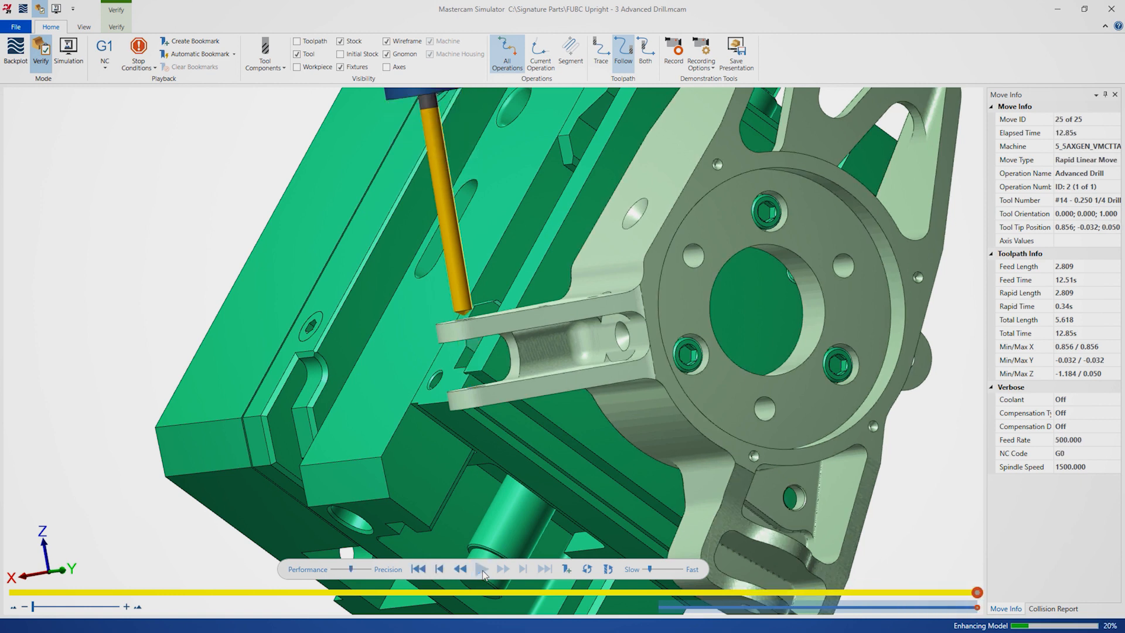
{"action": "left_click", "coordinate": [485, 568]}
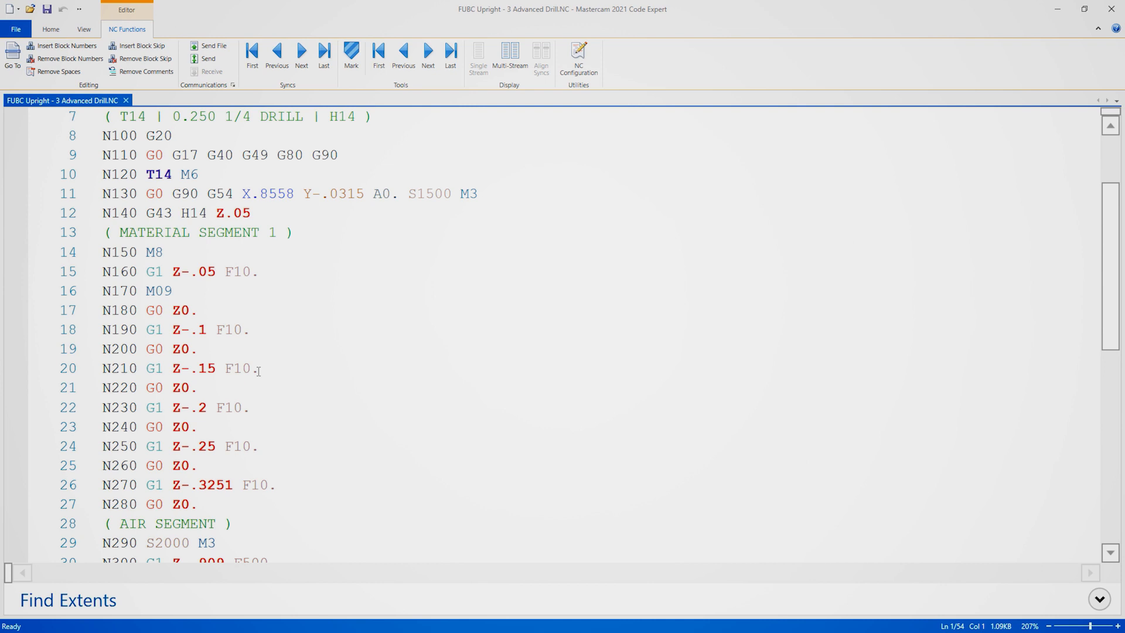
Step: Scroll the NC code past the Material, Air and Material Segment 2 blocks to M30
{"action": "scroll", "scroll_direction": "down", "scroll_amount": 3}
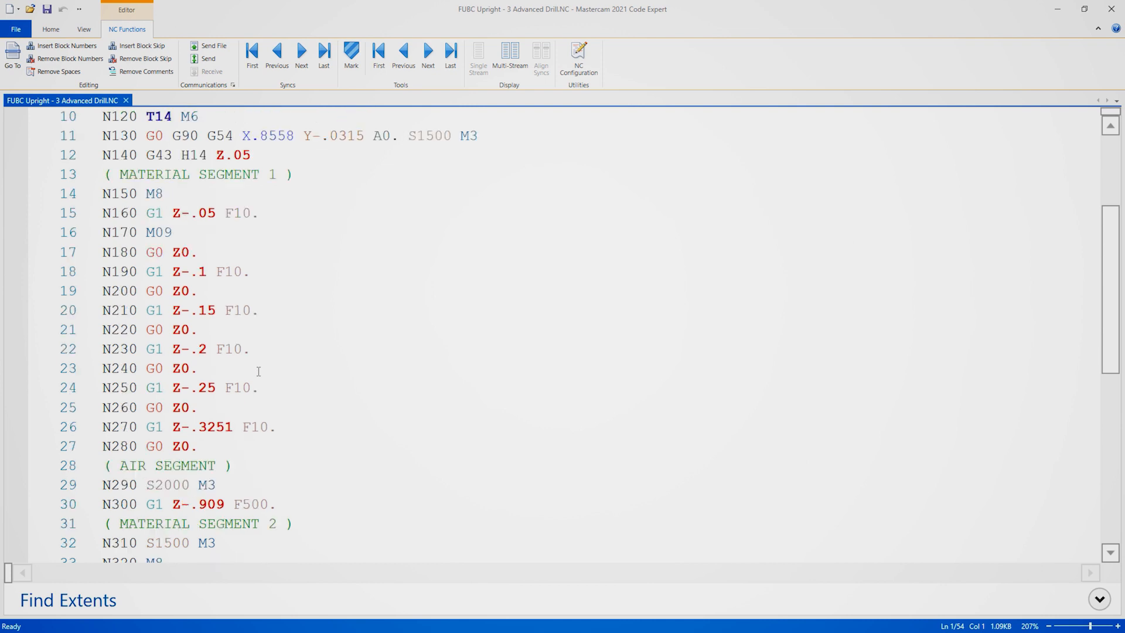
{"action": "scroll", "scroll_direction": "down", "scroll_amount": 3}
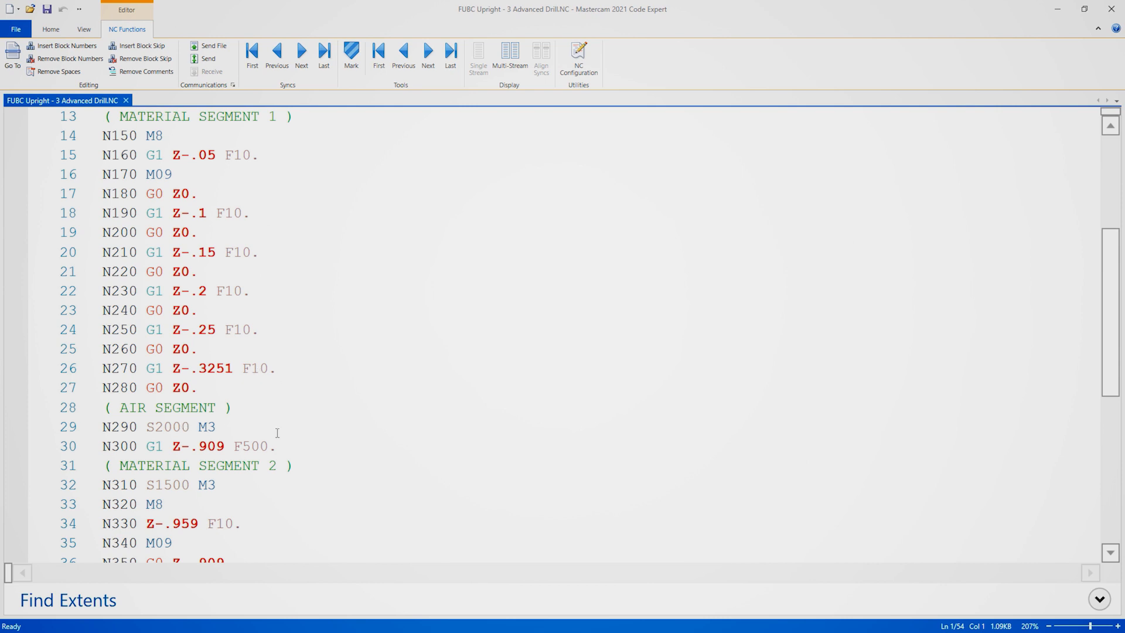
{"action": "mouse_move", "coordinate": [284, 435]}
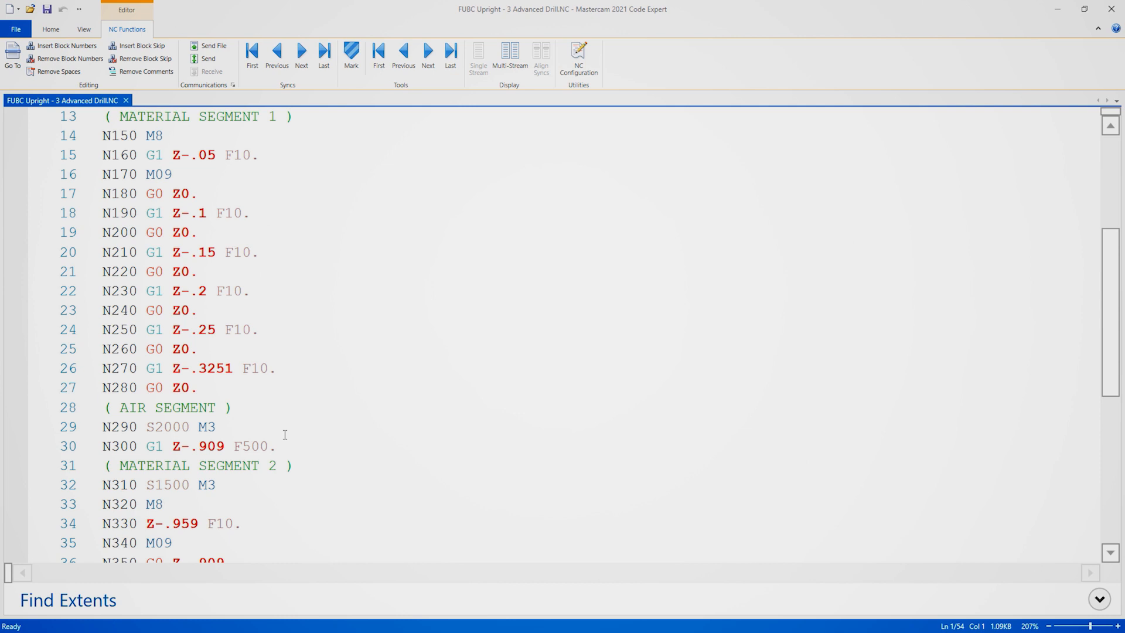
{"action": "scroll", "scroll_direction": "down", "scroll_amount": 3}
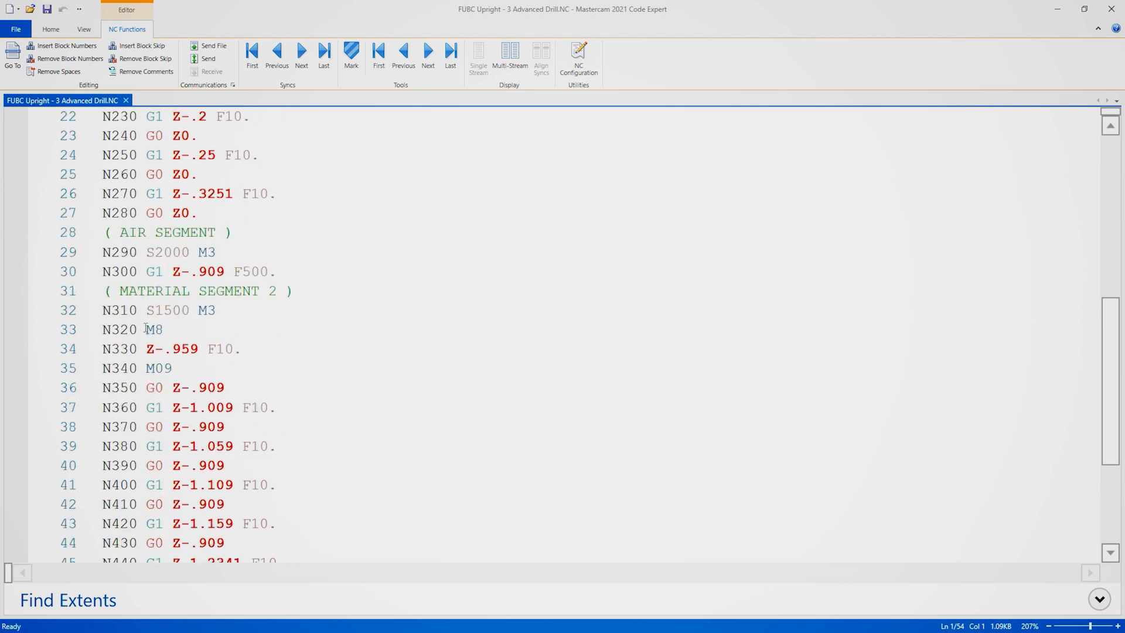
{"action": "scroll", "scroll_direction": "down", "scroll_amount": 3}
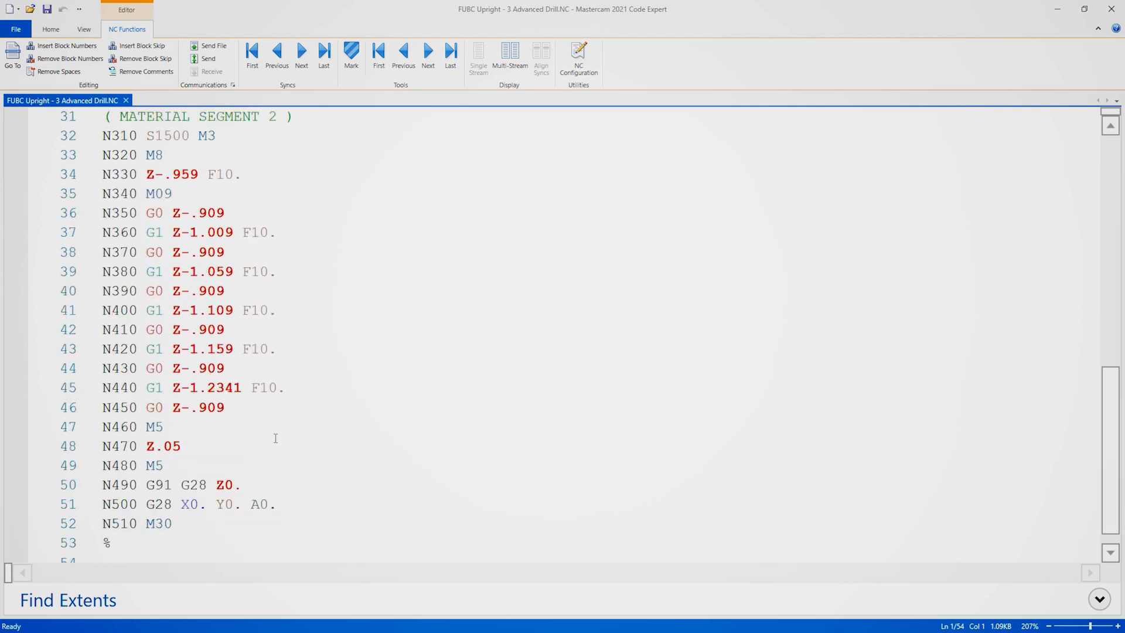